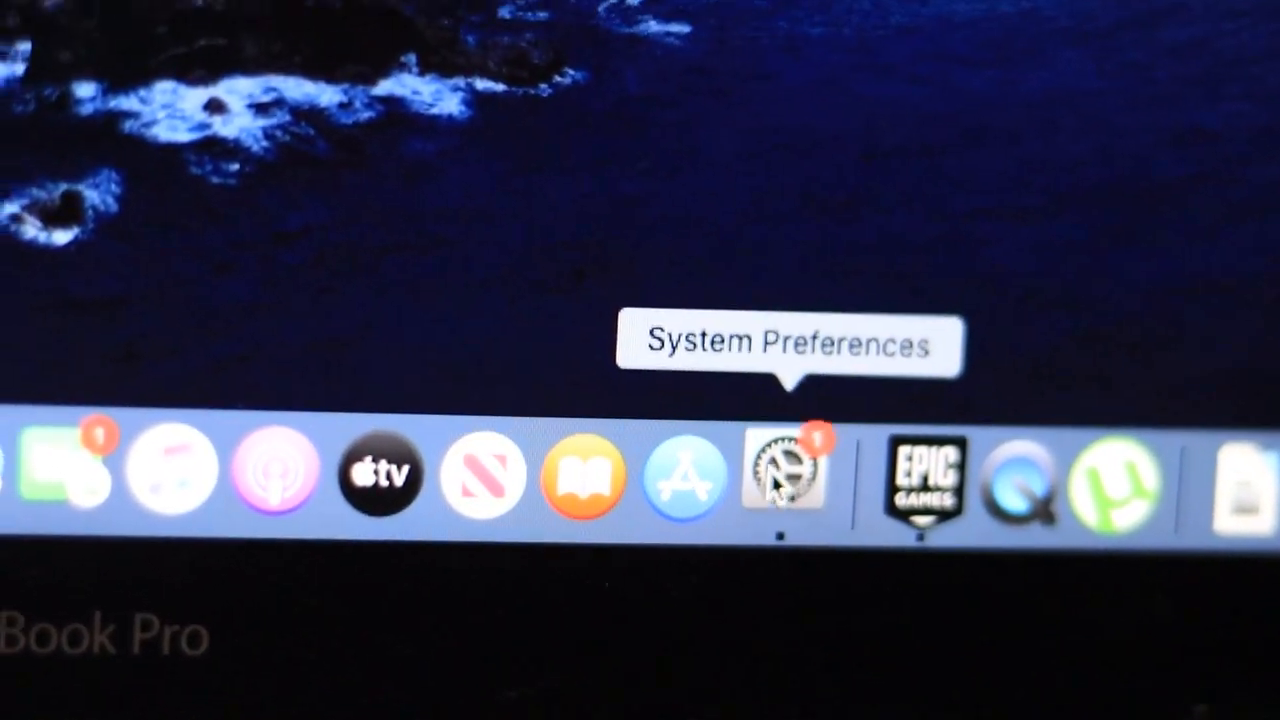
Launch System Preferences from the Dock to show the Built-in Display pane
left_click(780, 475)
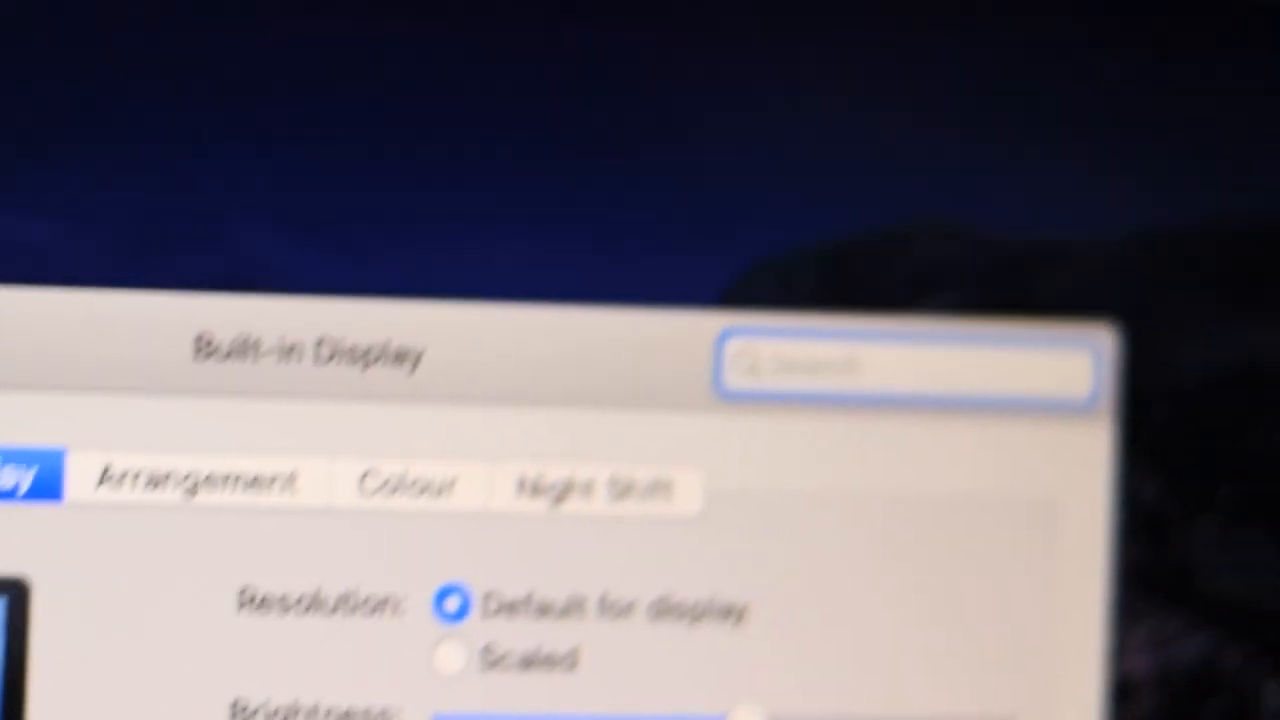
Choose Scaled resolution to list 1280 × 800, 1152 × 720 and 1024 × 640
left_click(458, 657)
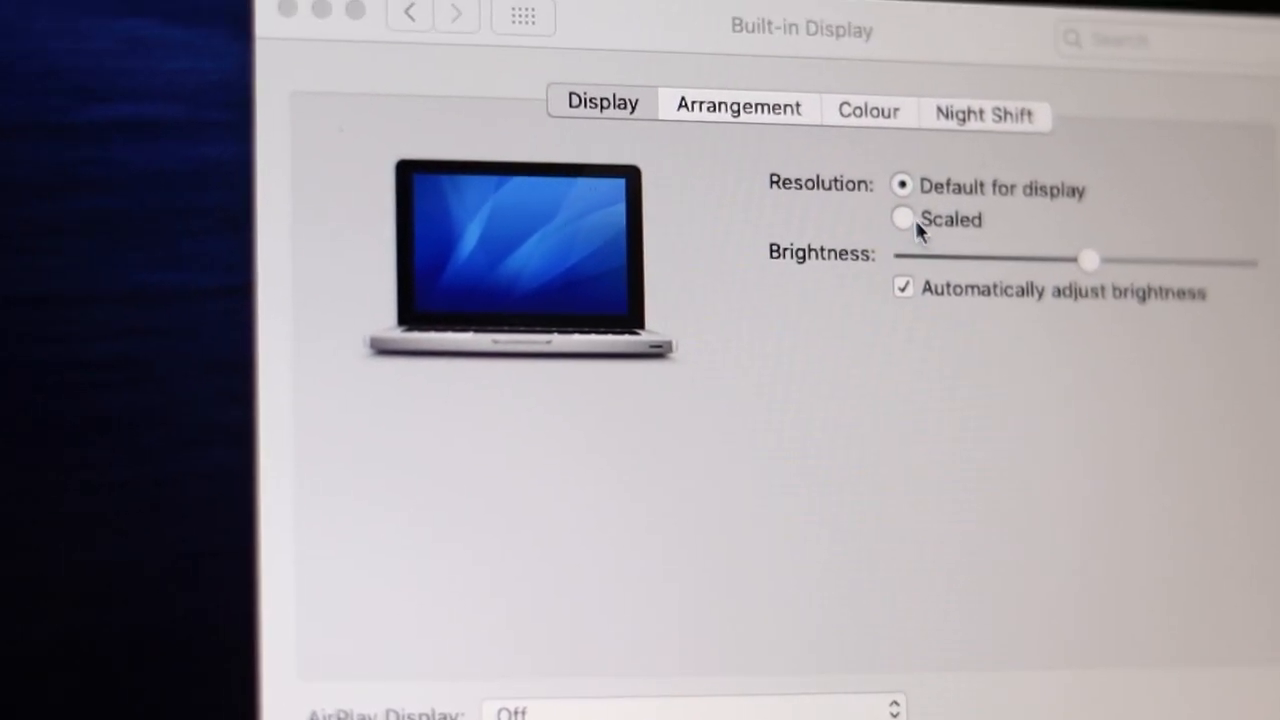
left_click(902, 219)
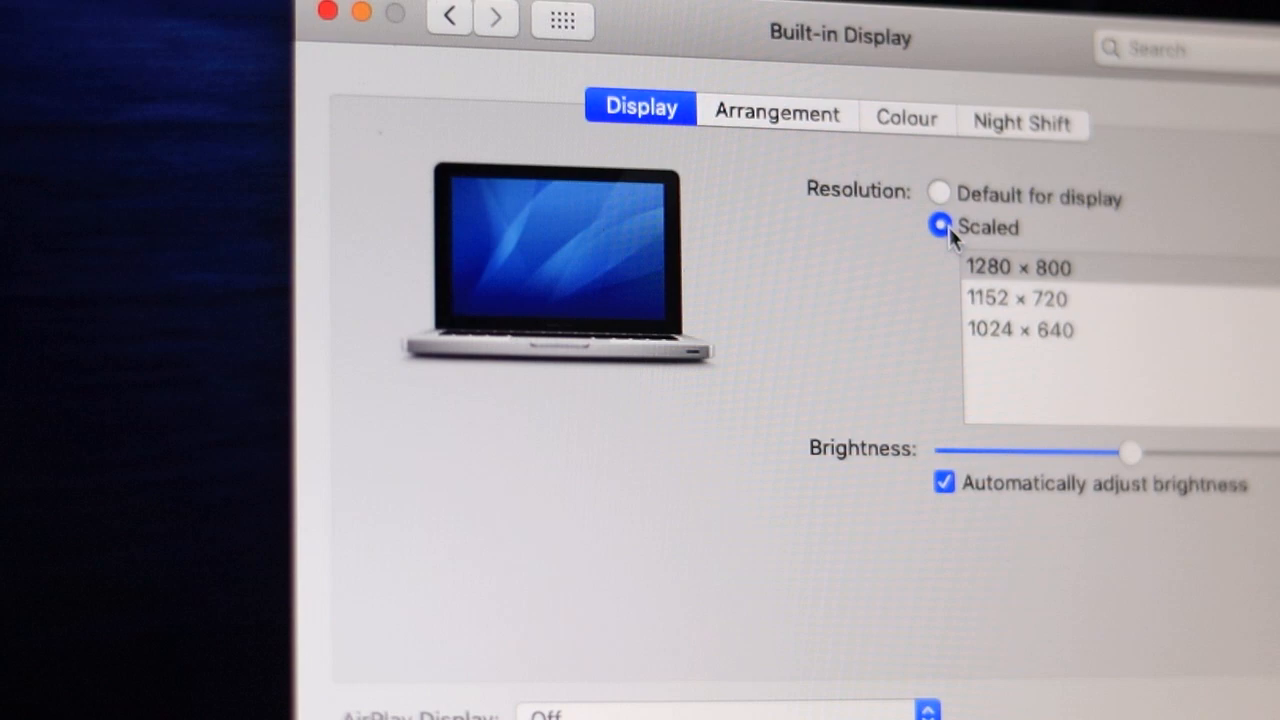